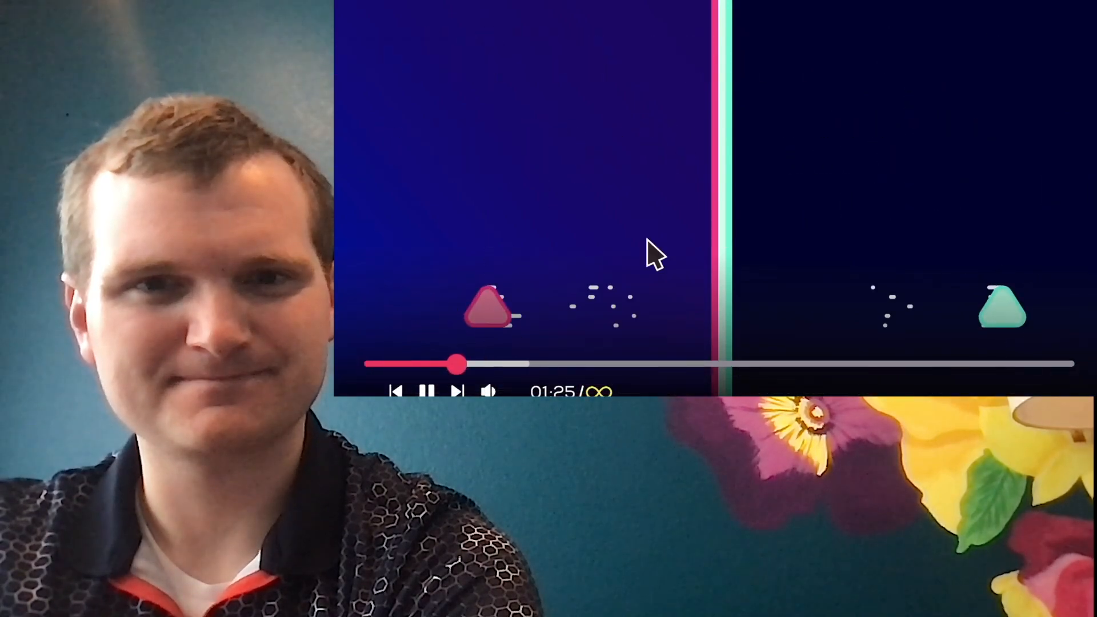
- Scrub the animated video ahead to 07:45, then near the end, then back to 00:57
left_click_drag(459, 363, 519, 363)
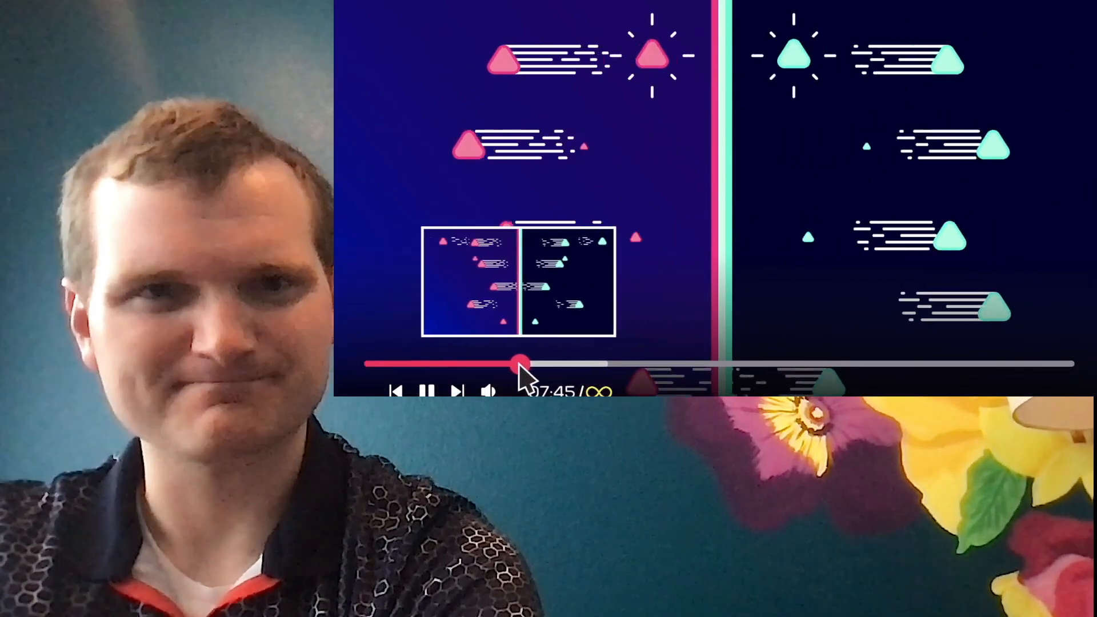
left_click_drag(517, 363, 979, 363)
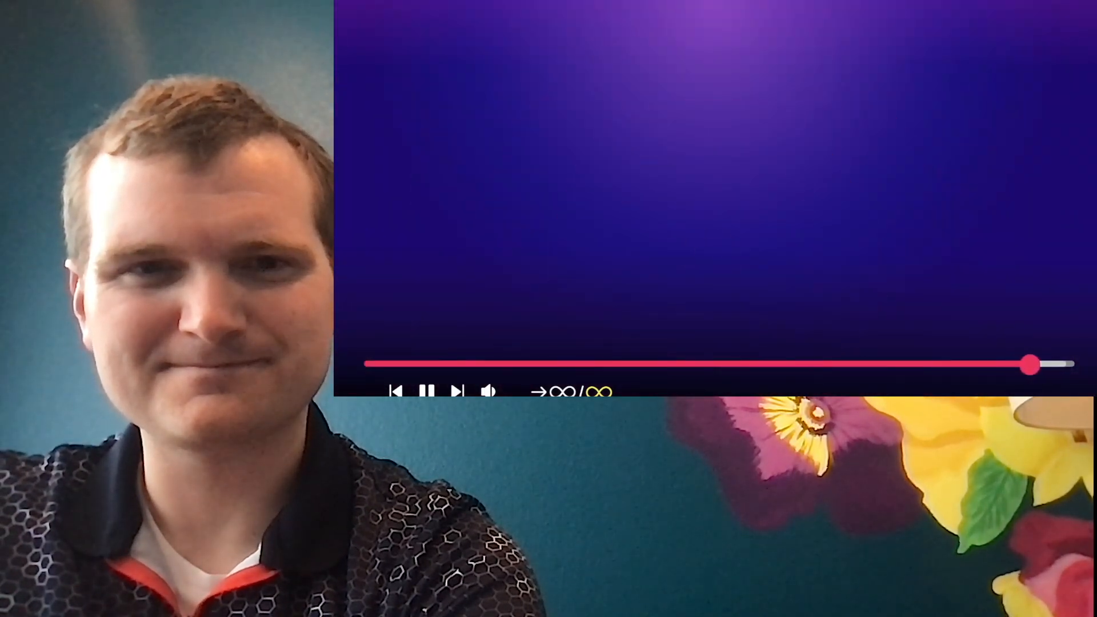
left_click_drag(1028, 363, 640, 363)
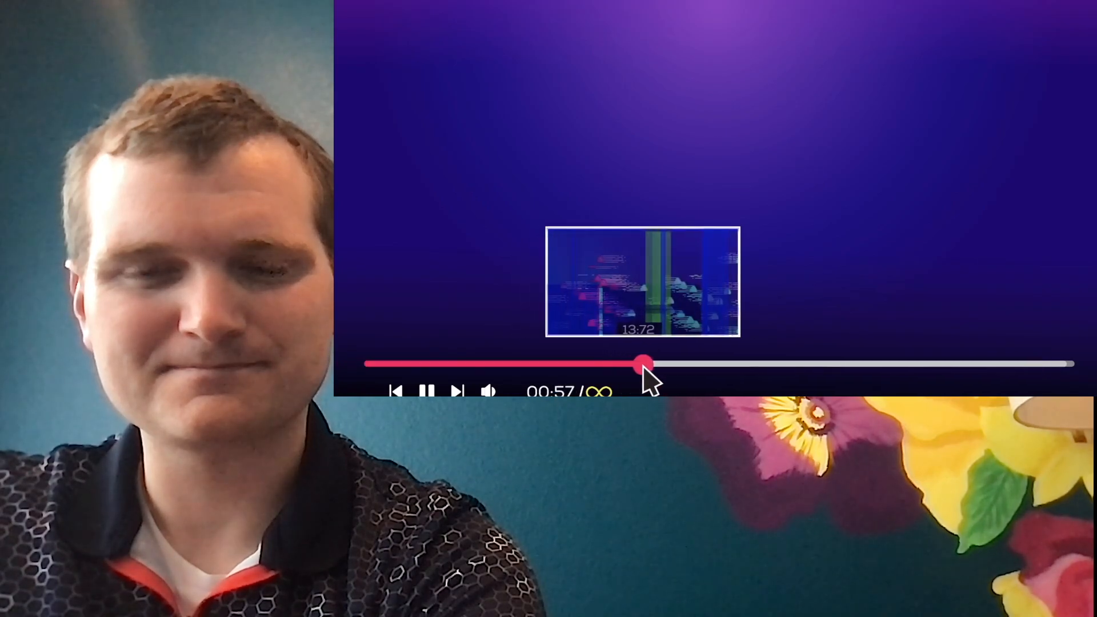